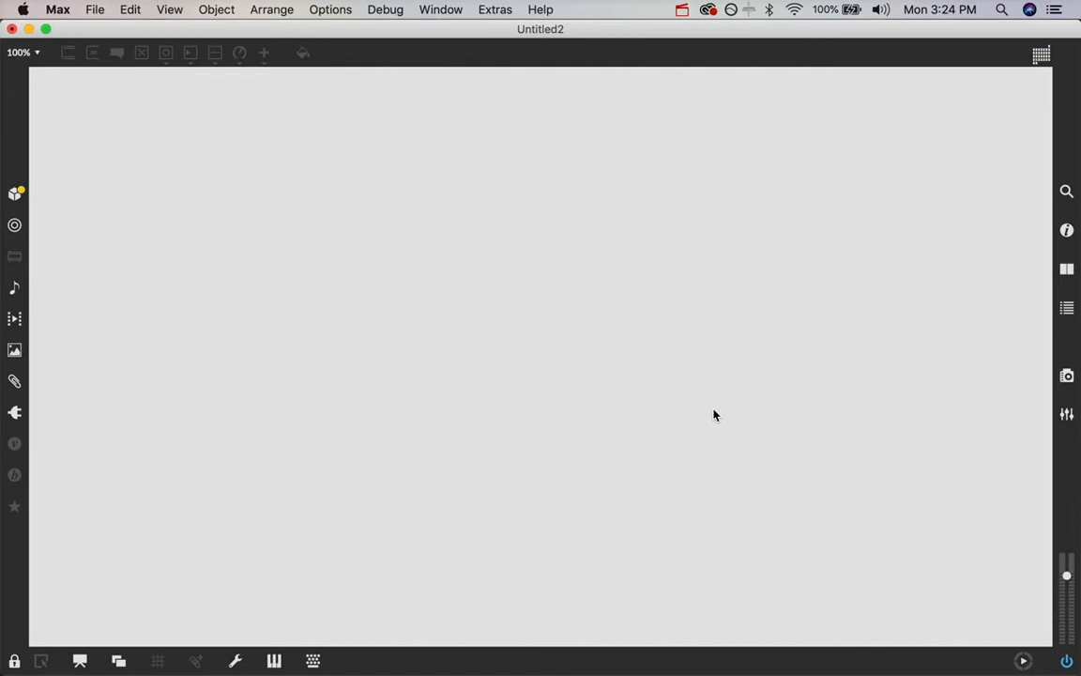
{"action": "mouse_move", "coordinate": [71, 121]}
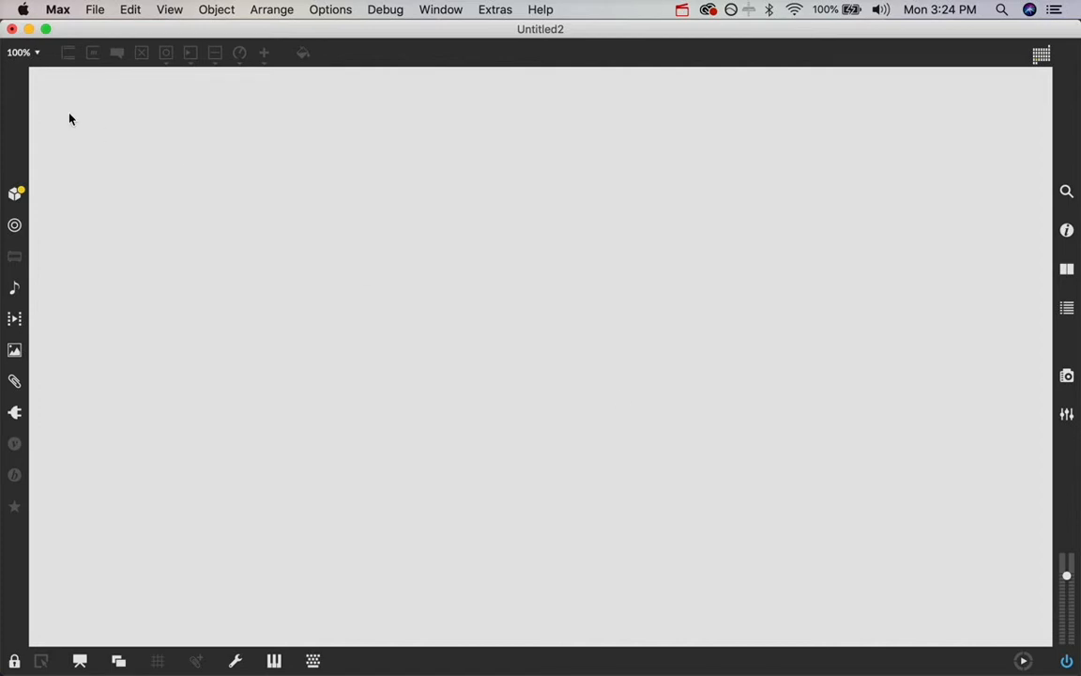
{"action": "mouse_move", "coordinate": [75, 132]}
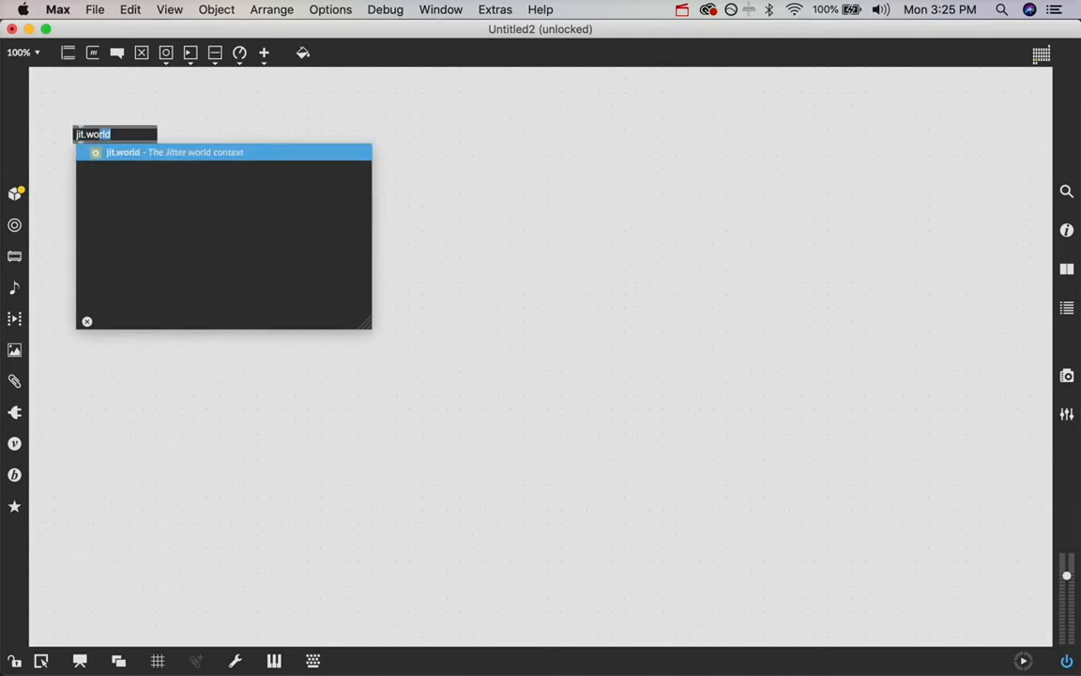
{"action": "type", "text": "@floating"}
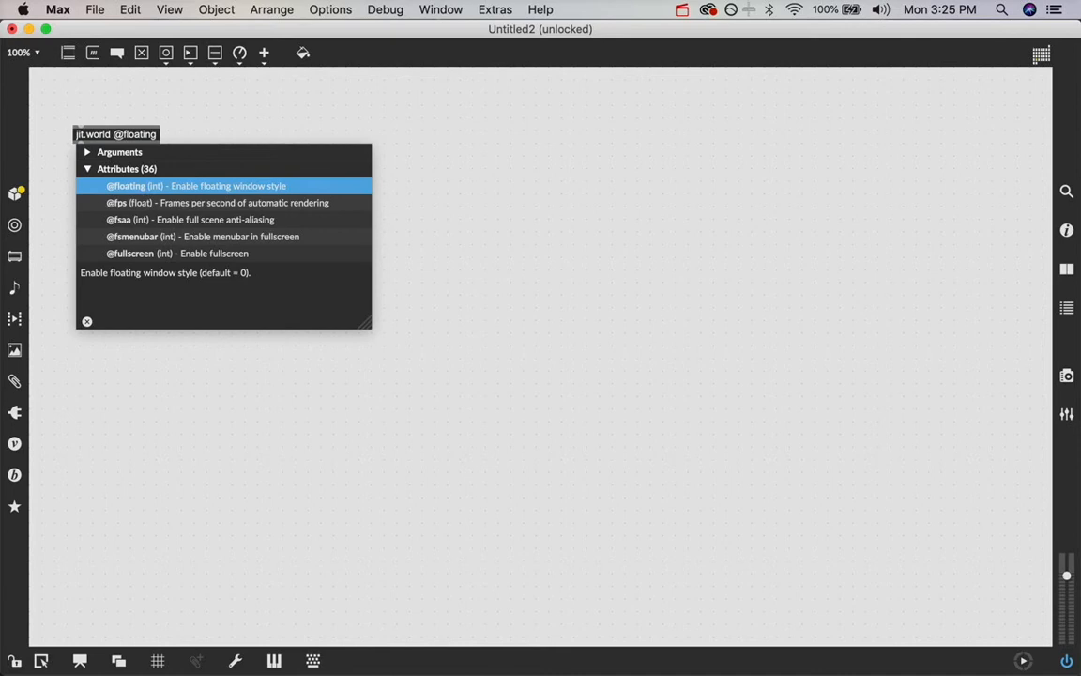
{"action": "type", "text": "1 @fsaa"}
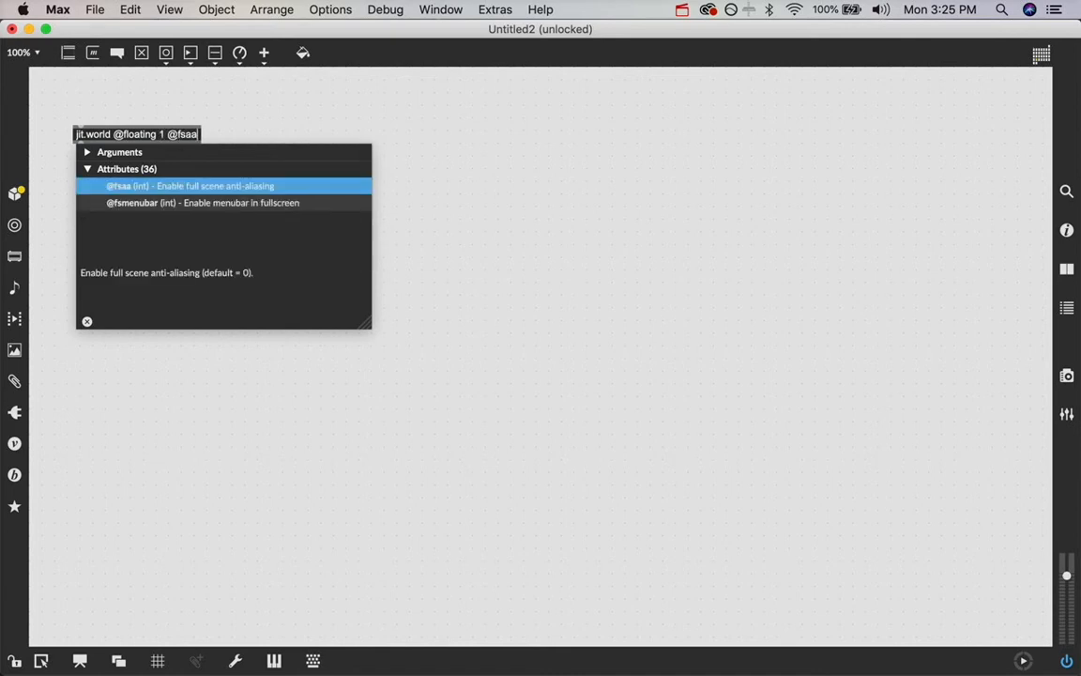
{"action": "type", "text": "1"}
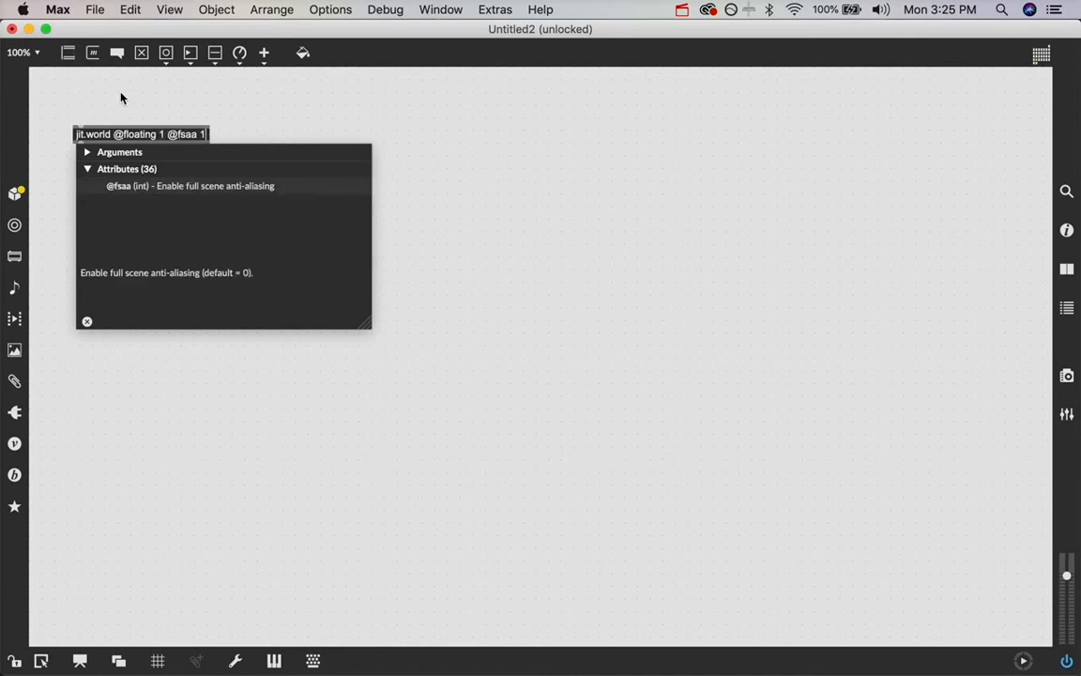
{"action": "type", "text": "@fsmenubar 0"}
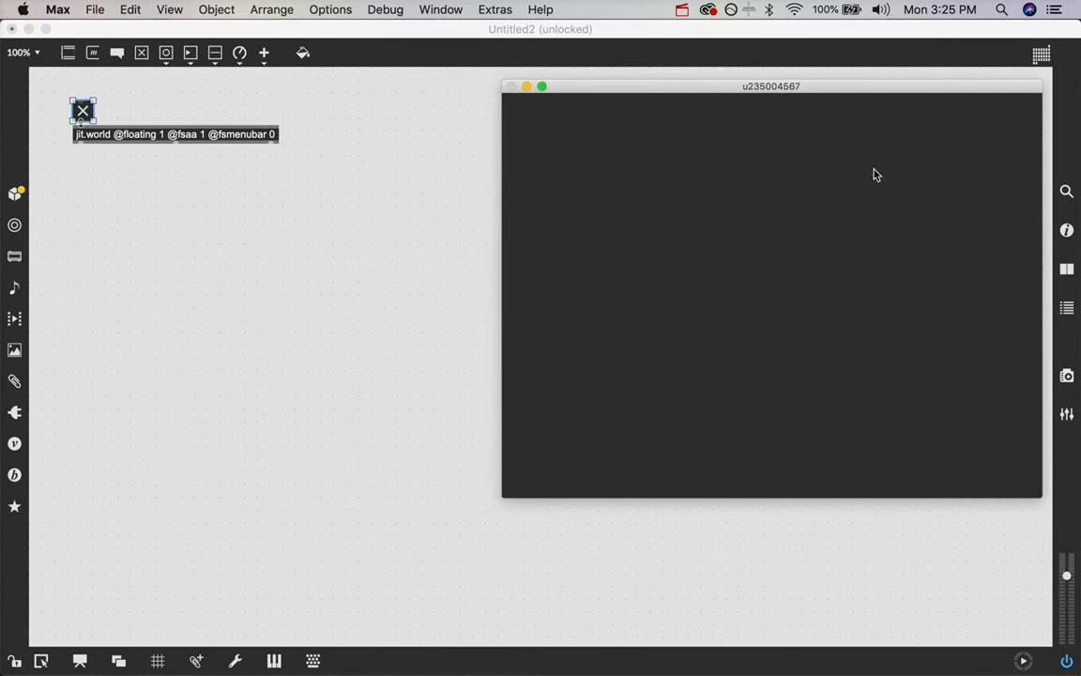
{"action": "mouse_move", "coordinate": [909, 556]}
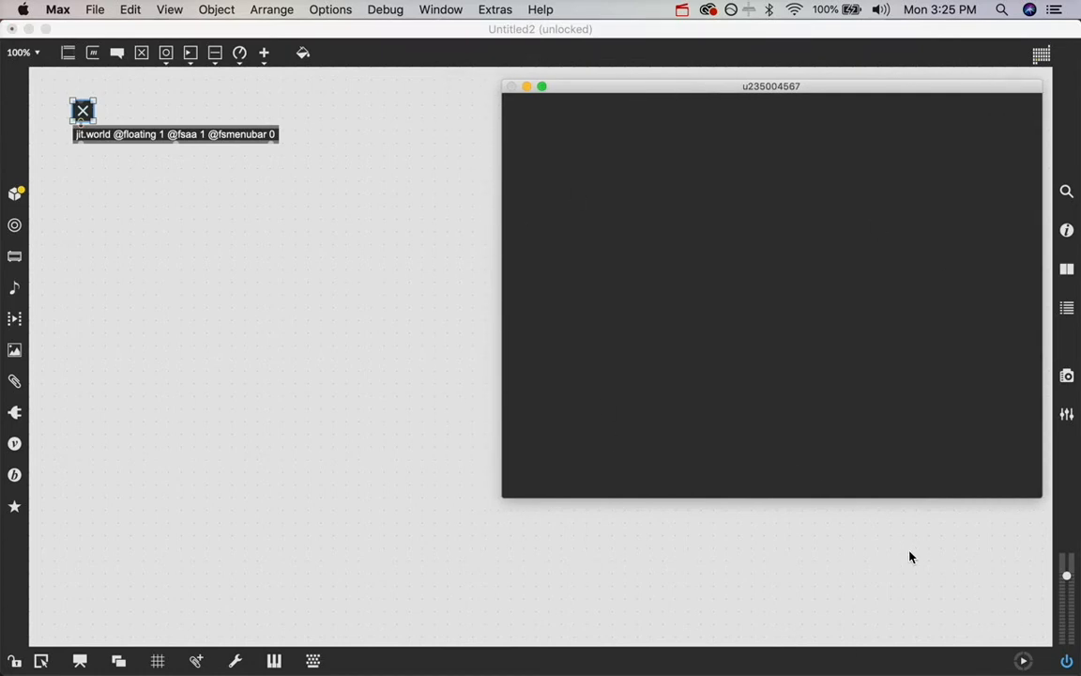
Place a new jit.gl.gridshape object on an empty spot of the canvas
{"action": "left_click", "coordinate": [130, 272]}
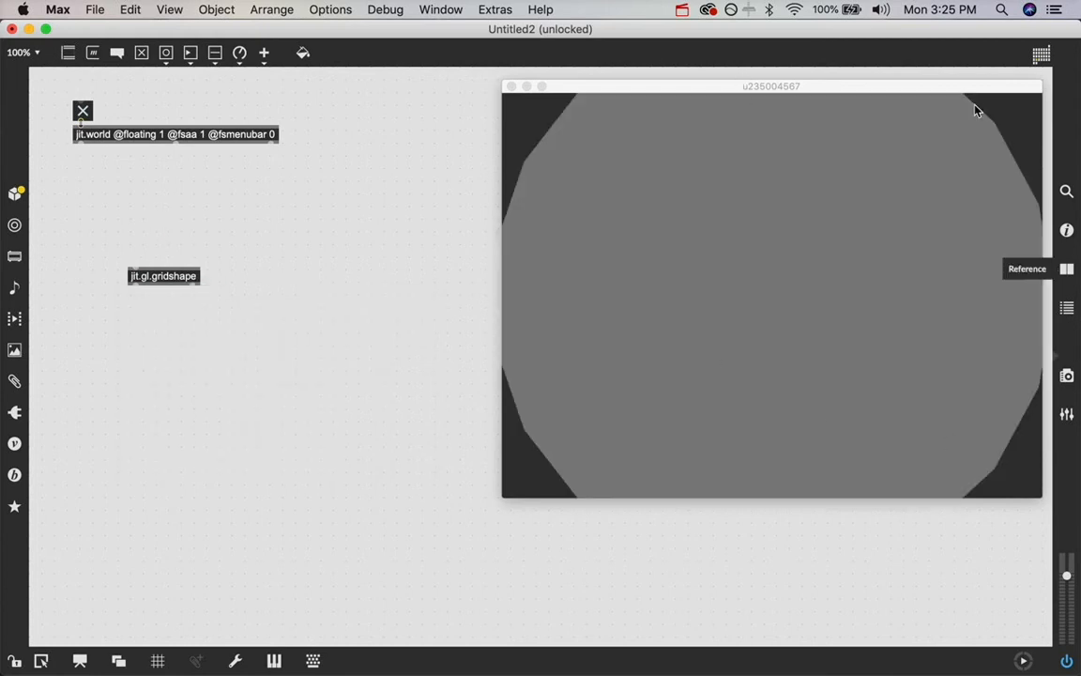
{"action": "left_click", "coordinate": [163, 274]}
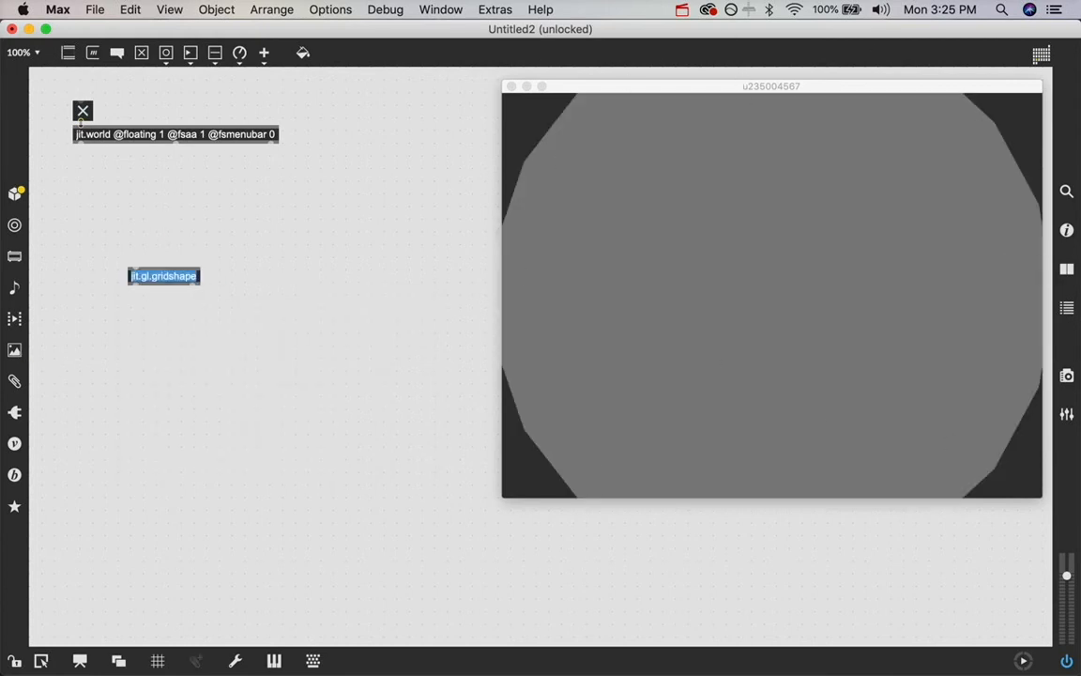
{"action": "type", "text": "@position"}
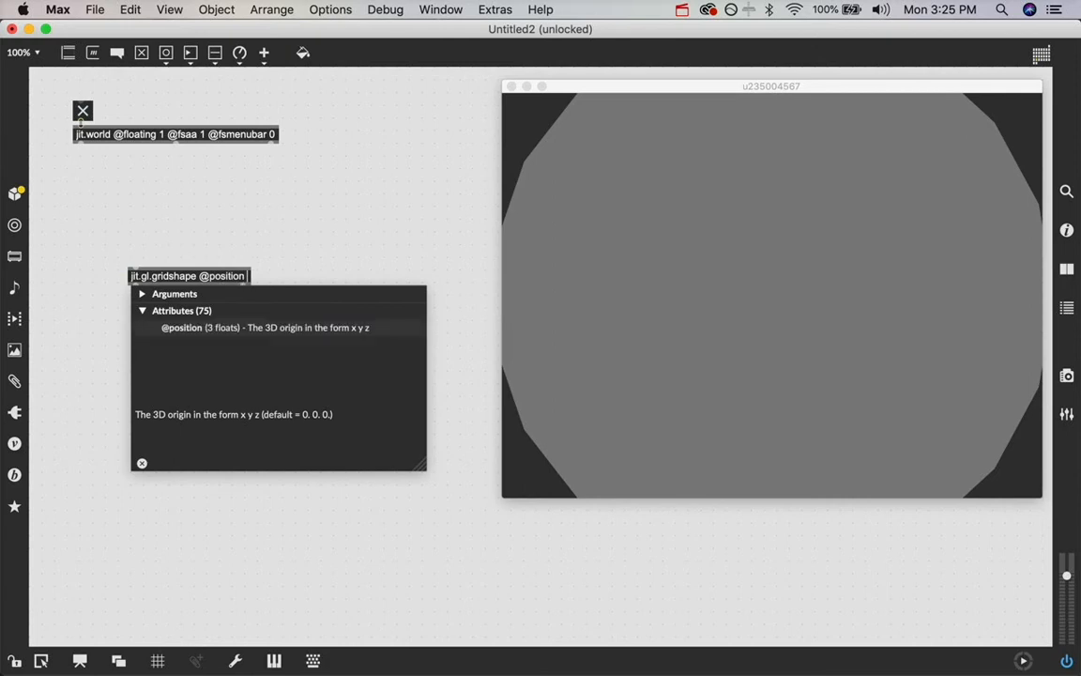
{"action": "type", "text": "0 0 -2 @smooth_shading 1 @lighting_enable 1 @dim 200 200"}
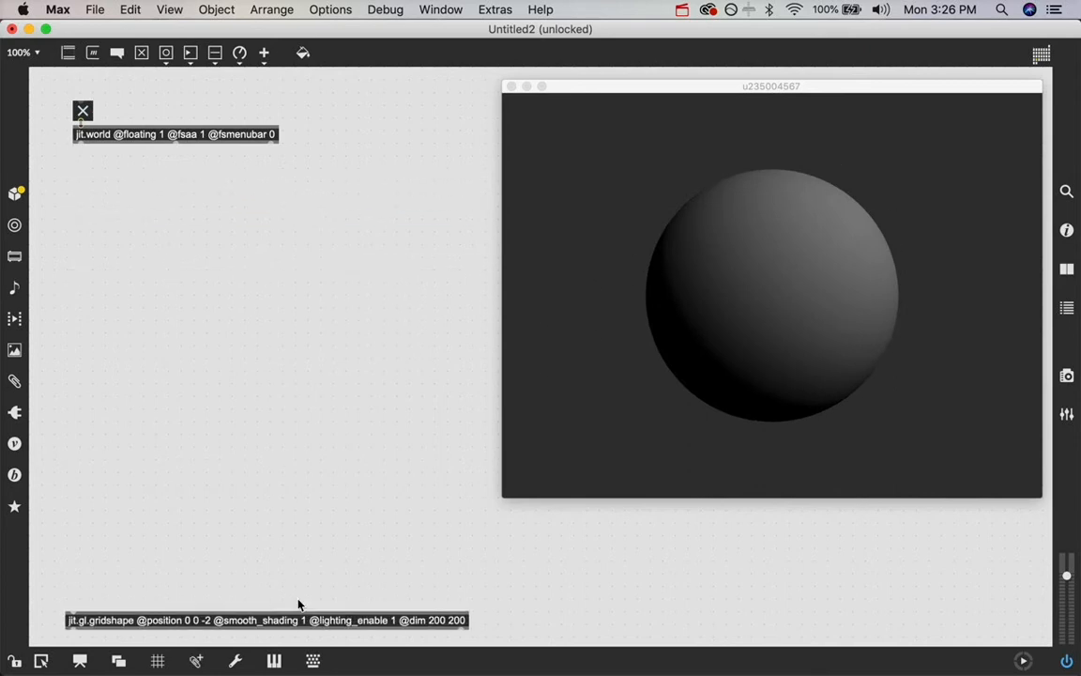
Drag the jit.gl.gridshape box from the bottom of the patcher up to the middle
{"action": "left_click_drag", "start_coordinate": [267, 619], "coordinate": [304, 351]}
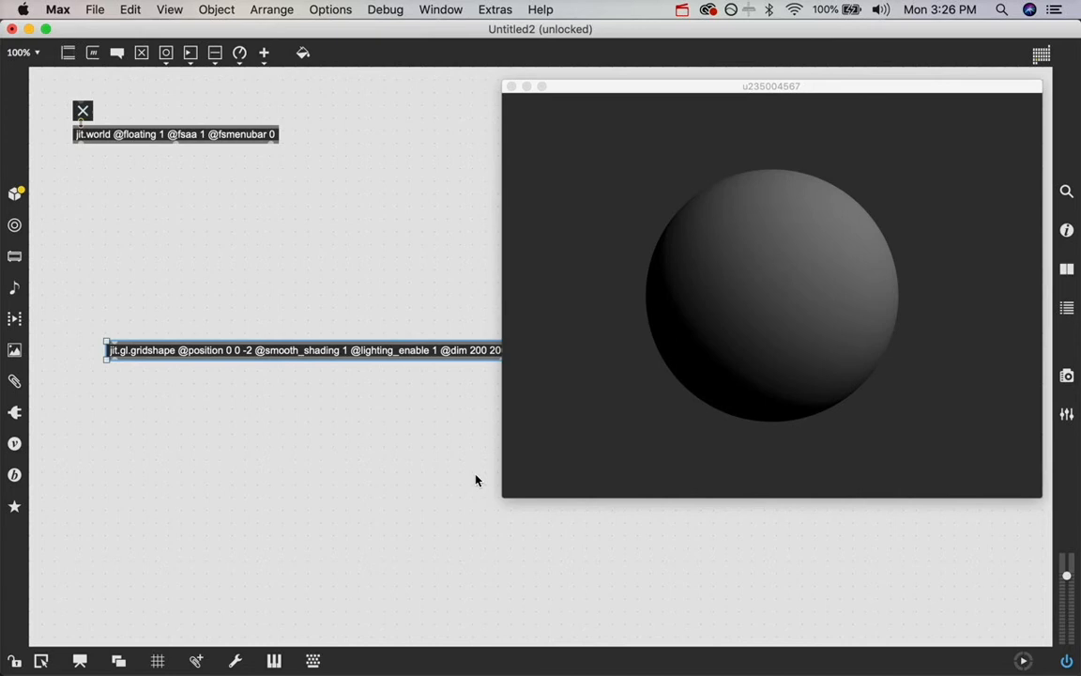
{"action": "mouse_move", "coordinate": [770, 182]}
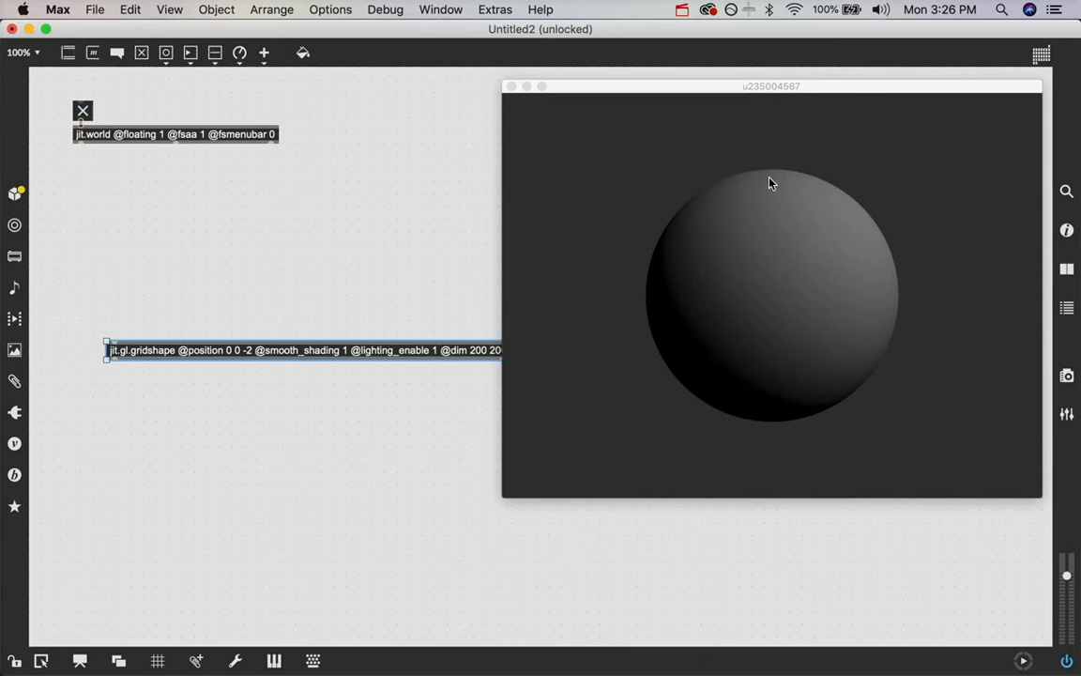
{"action": "mouse_move", "coordinate": [711, 184]}
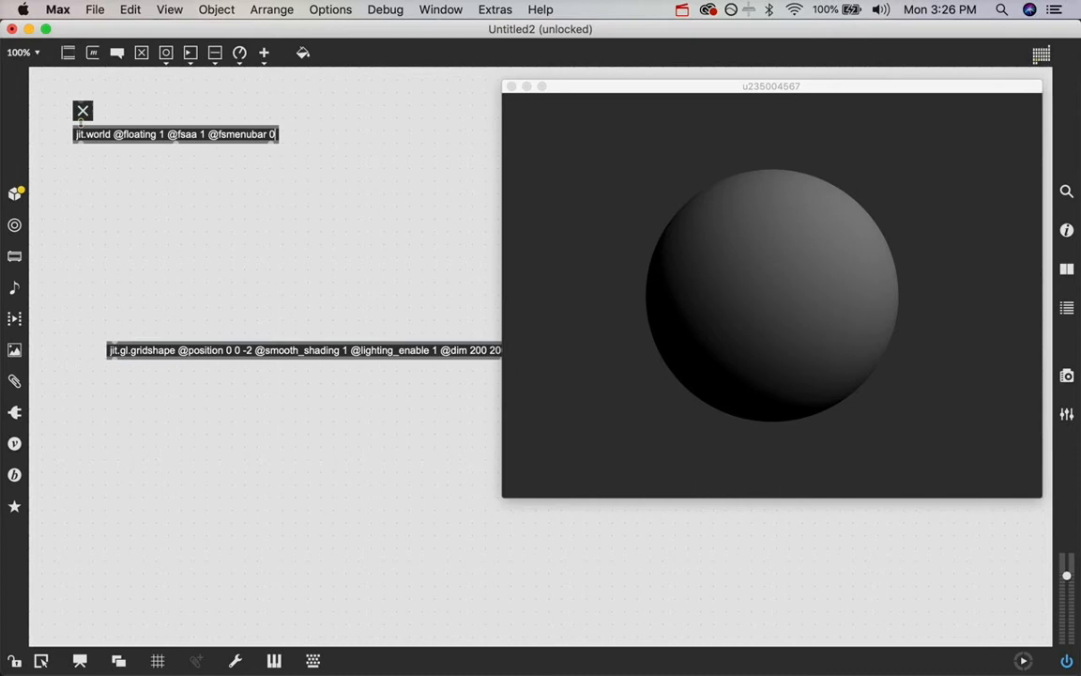
Append a texture-output attribute to jit.world and reposition the render window
{"action": "type", "text": "@output_matrix"}
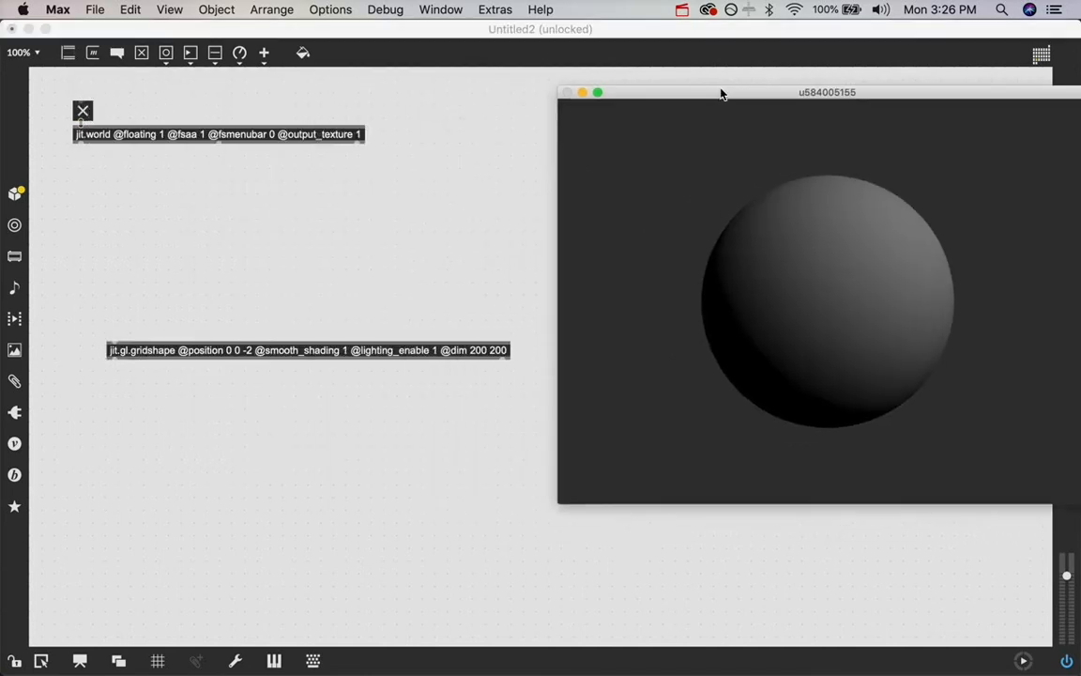
{"action": "left_click_drag", "start_coordinate": [827, 92], "coordinate": [793, 72]}
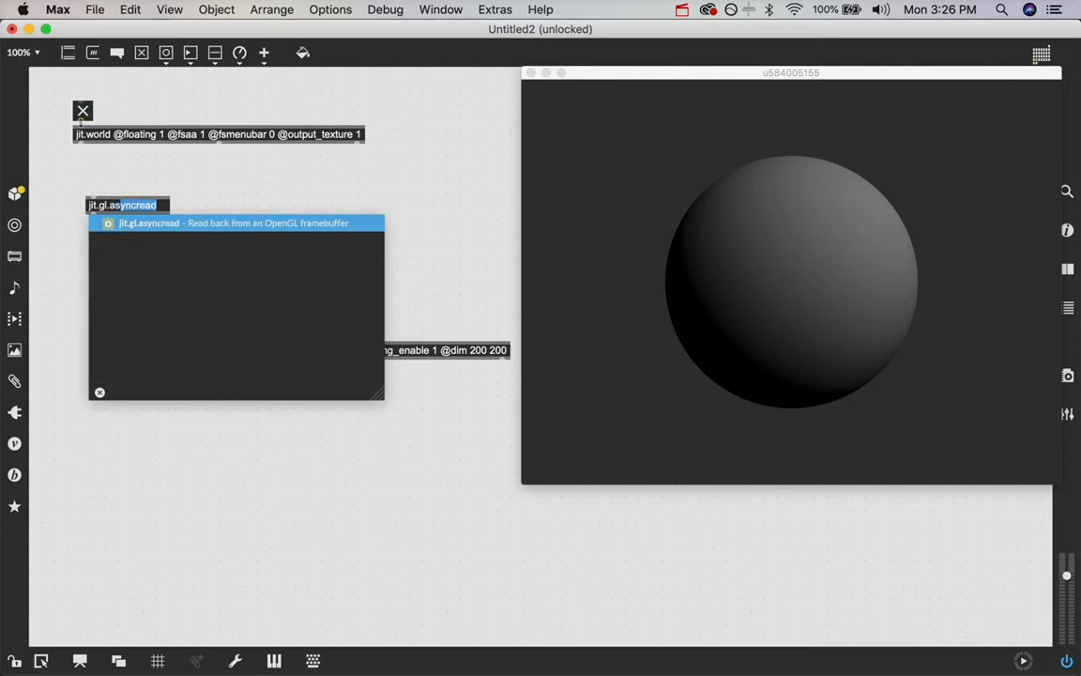
Create jit.gl.asyncread beneath jit.world, wire jit.world into it, and start an empty box below
{"action": "left_click", "coordinate": [122, 204]}
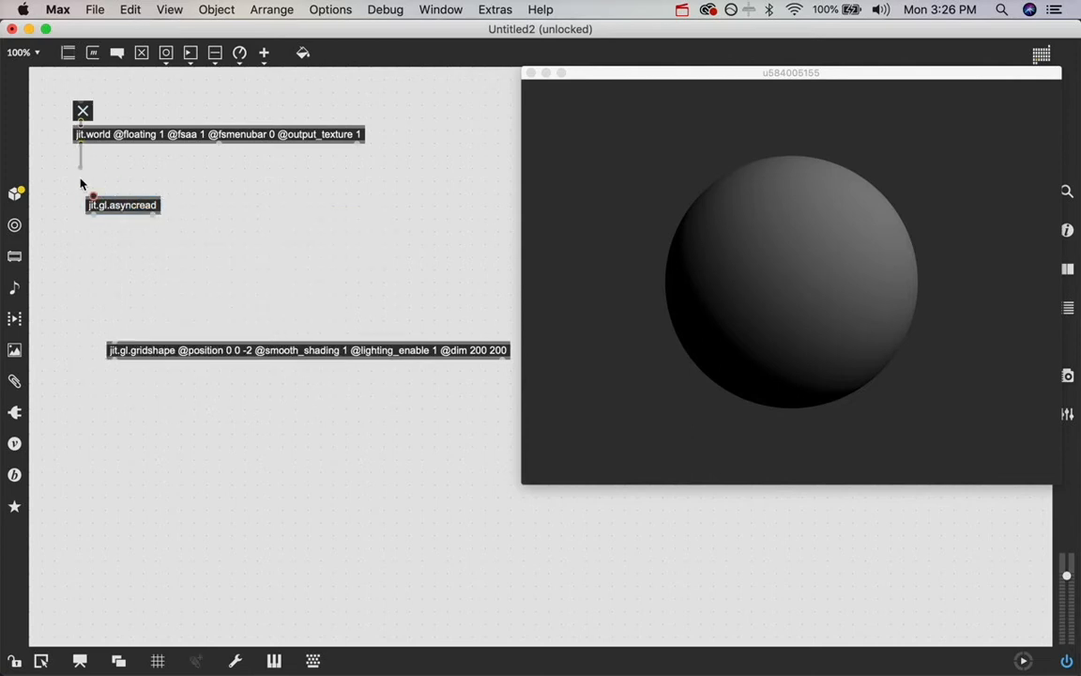
{"action": "left_click_drag", "start_coordinate": [122, 204], "coordinate": [109, 183]}
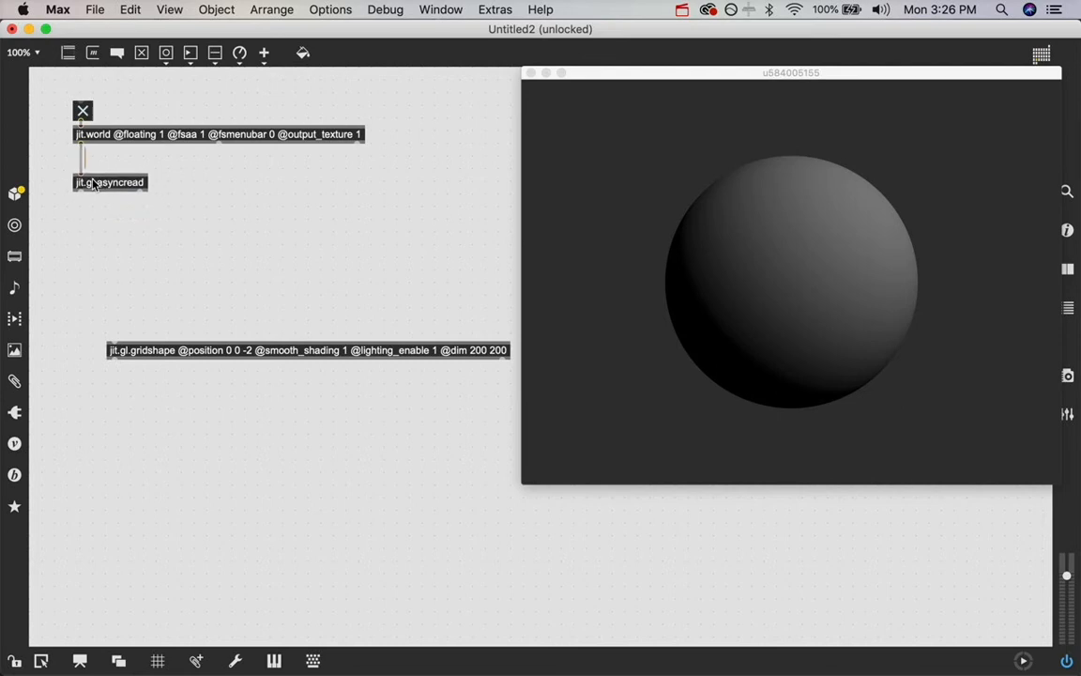
{"action": "left_click", "coordinate": [109, 182]}
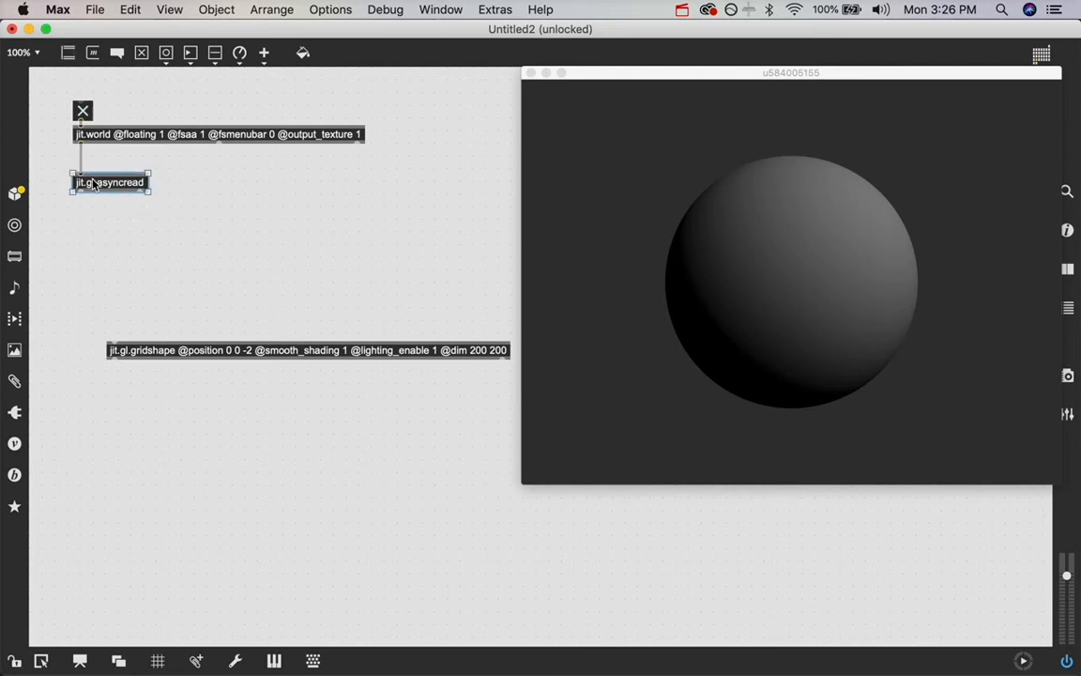
{"action": "left_click", "coordinate": [109, 183]}
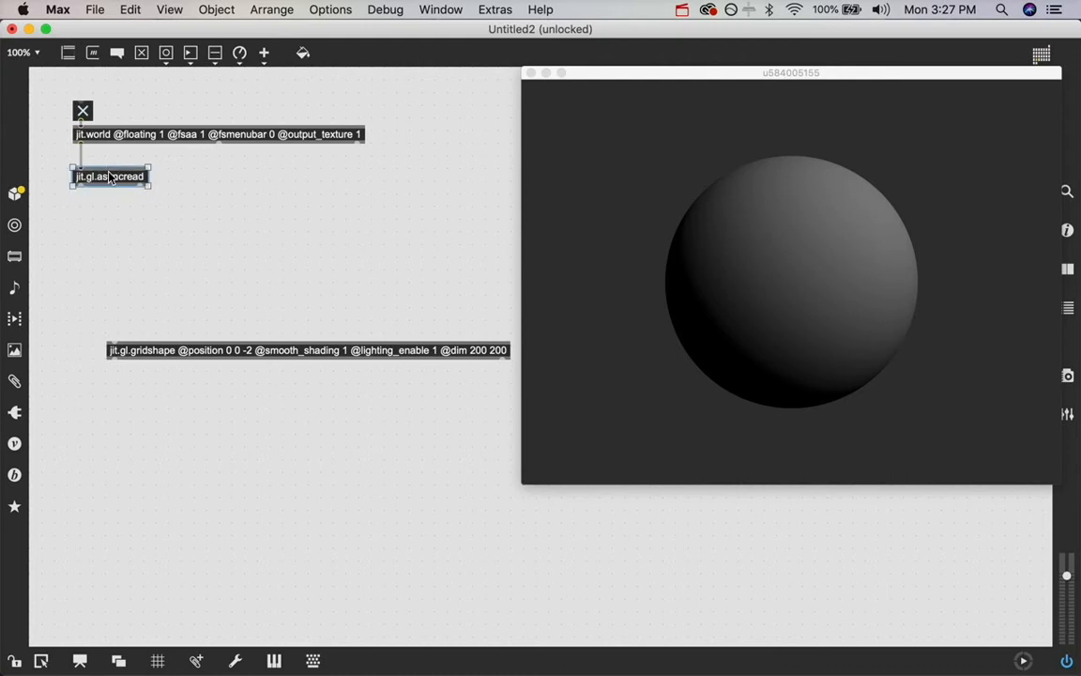
{"action": "left_click", "coordinate": [111, 176]}
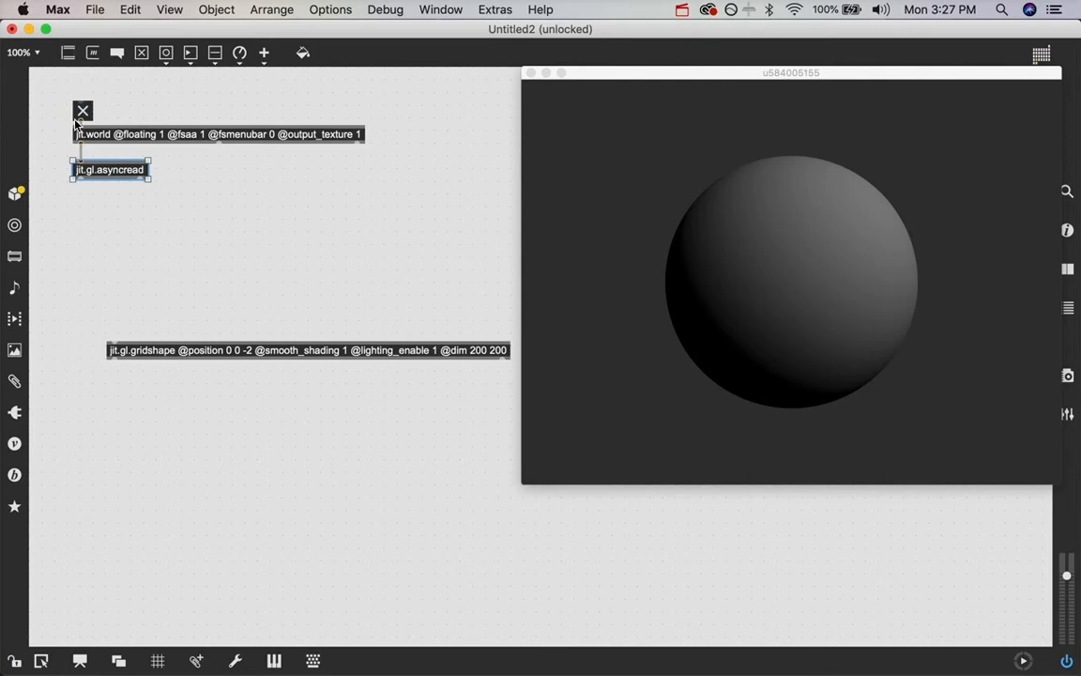
{"action": "mouse_move", "coordinate": [84, 128]}
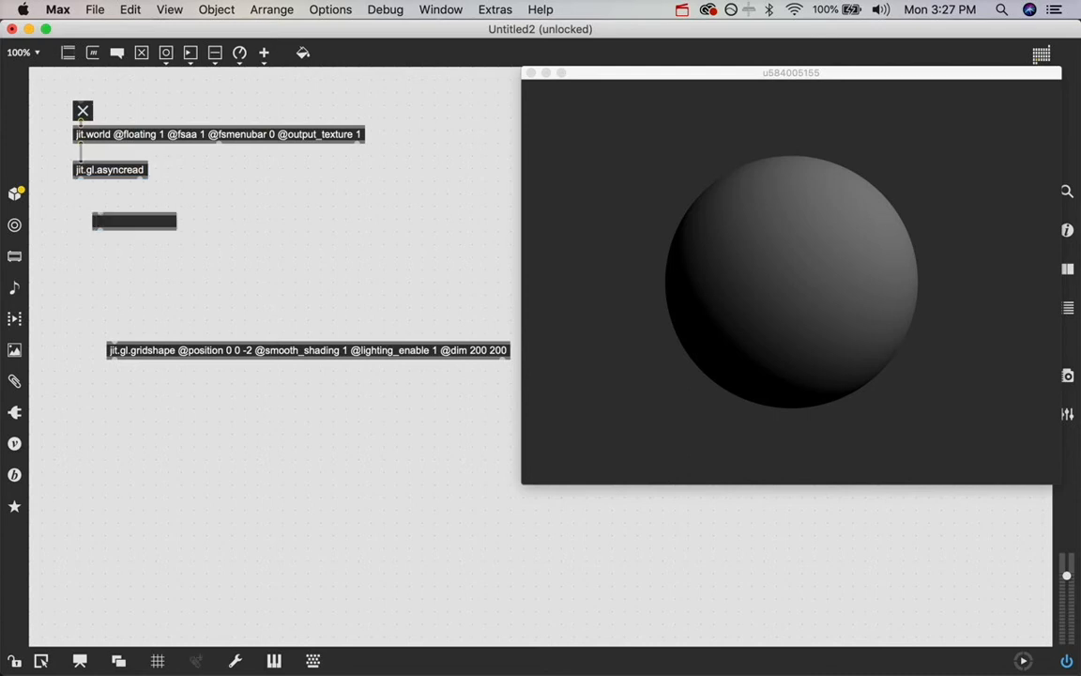
{"action": "double_click", "coordinate": [135, 222]}
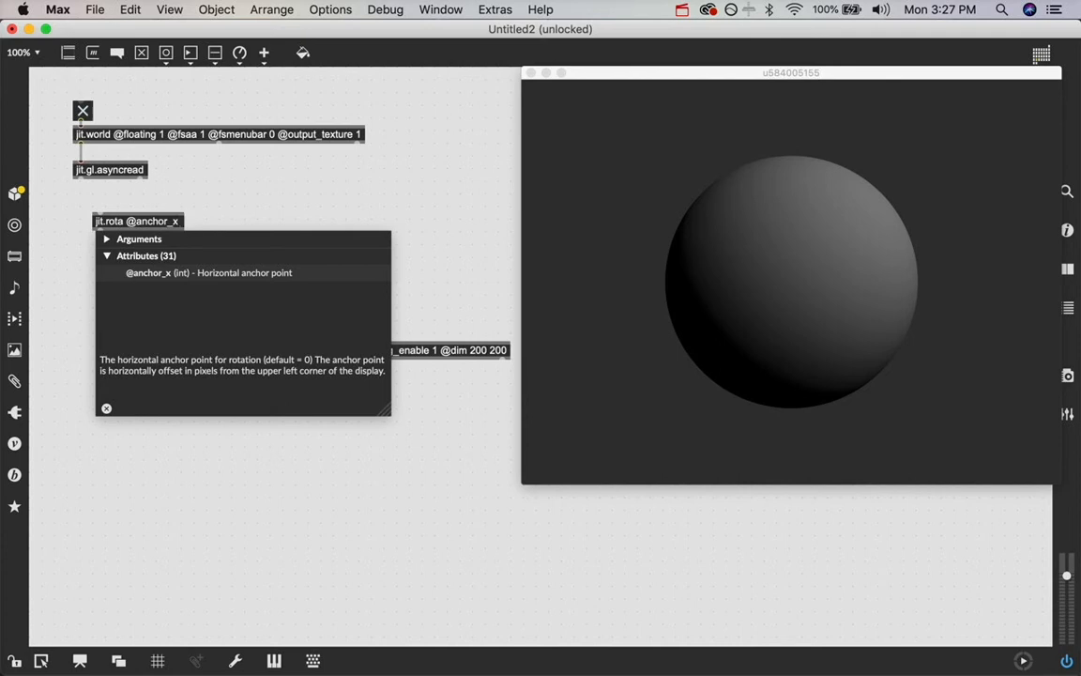
{"action": "type", "text": "640 @anchor_y"}
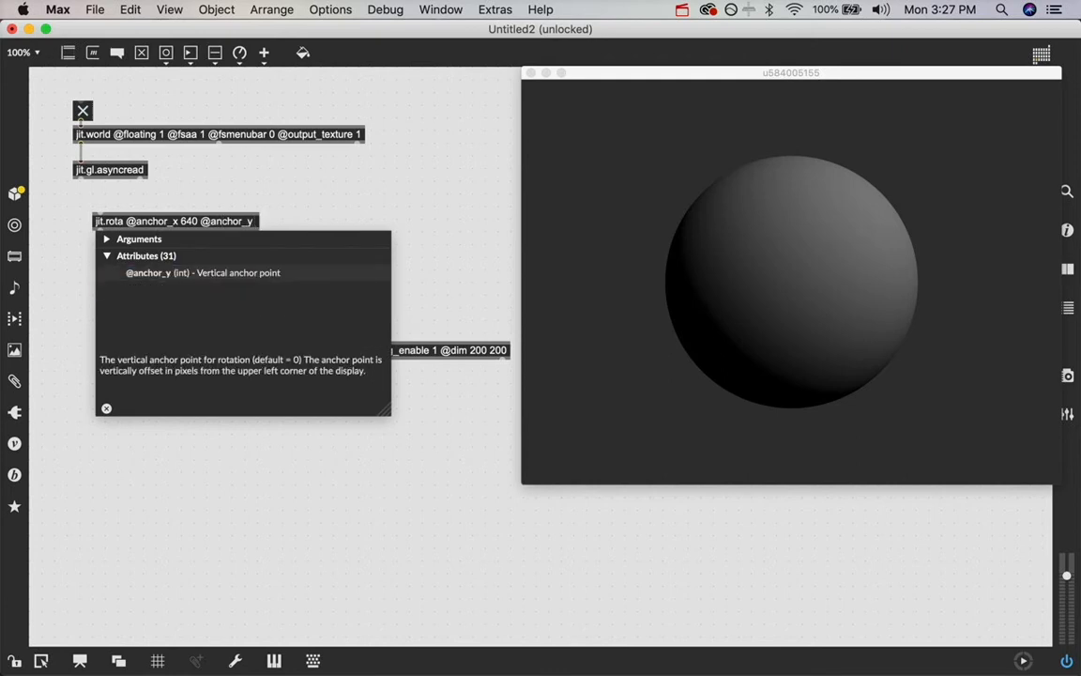
{"action": "type", "text": "480"}
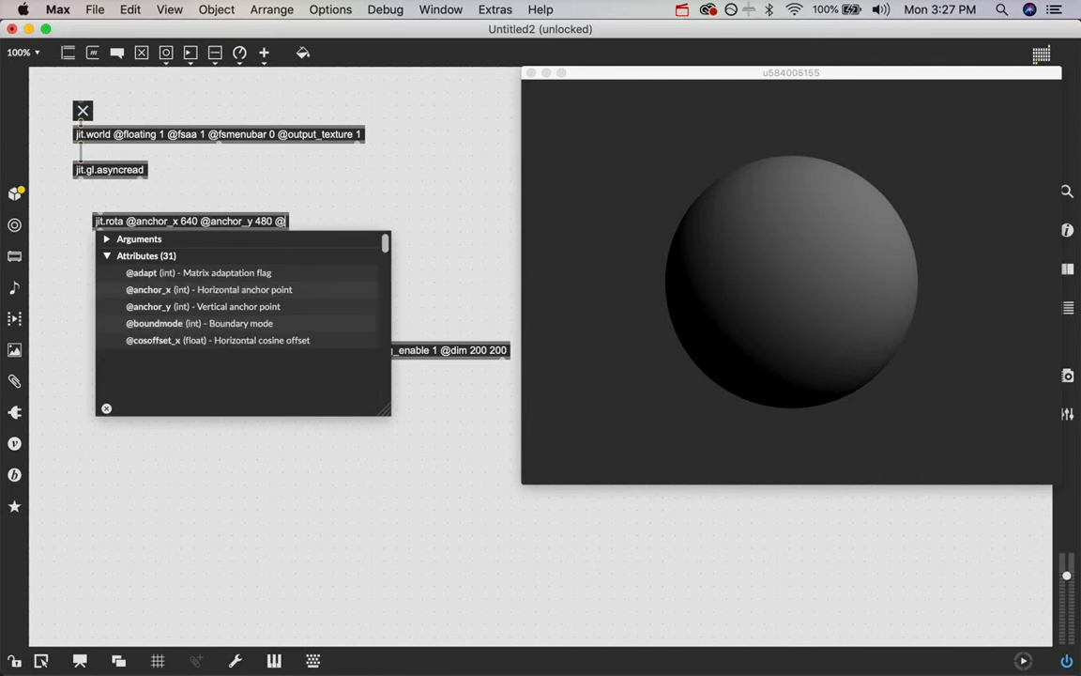
{"action": "type", "text": "@zoom_x 1.1"}
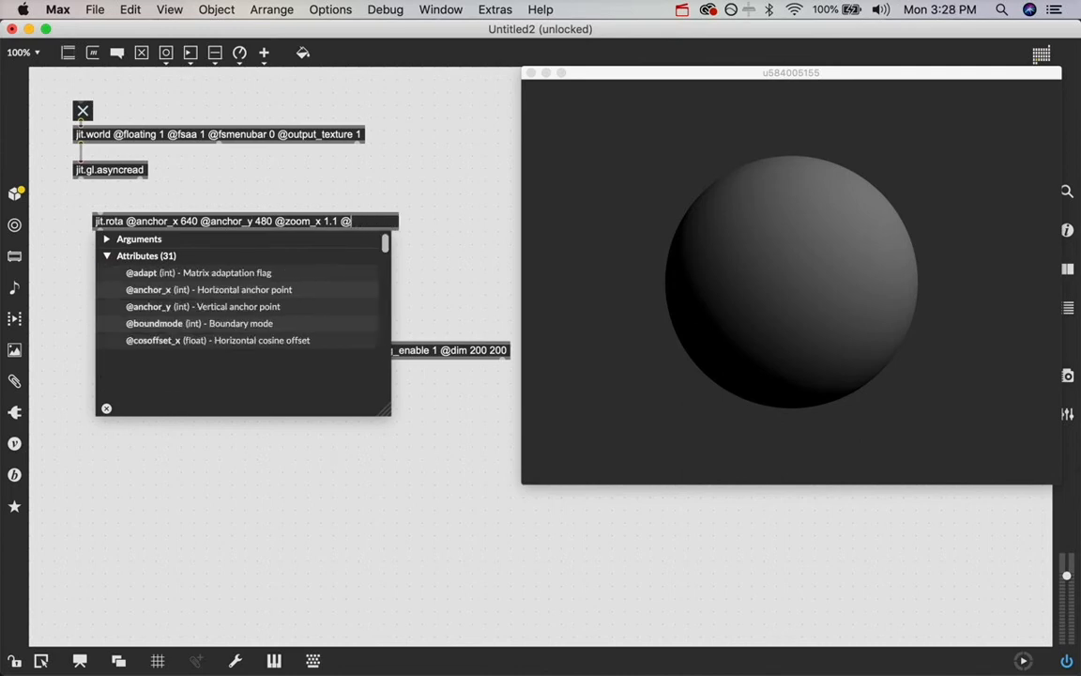
{"action": "type", "text": "@zoom_y 1.1"}
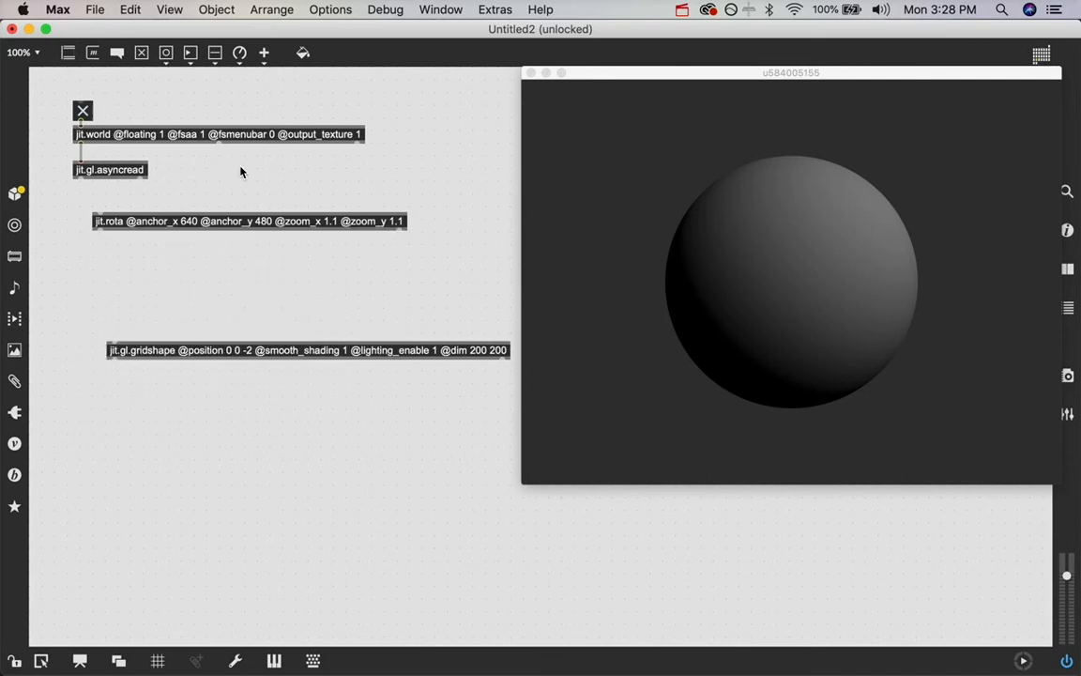
Move jit.rota under jit.gl.asyncread and wire it into the readback feedback loop
{"action": "left_click_drag", "start_coordinate": [82, 180], "coordinate": [97, 214]}
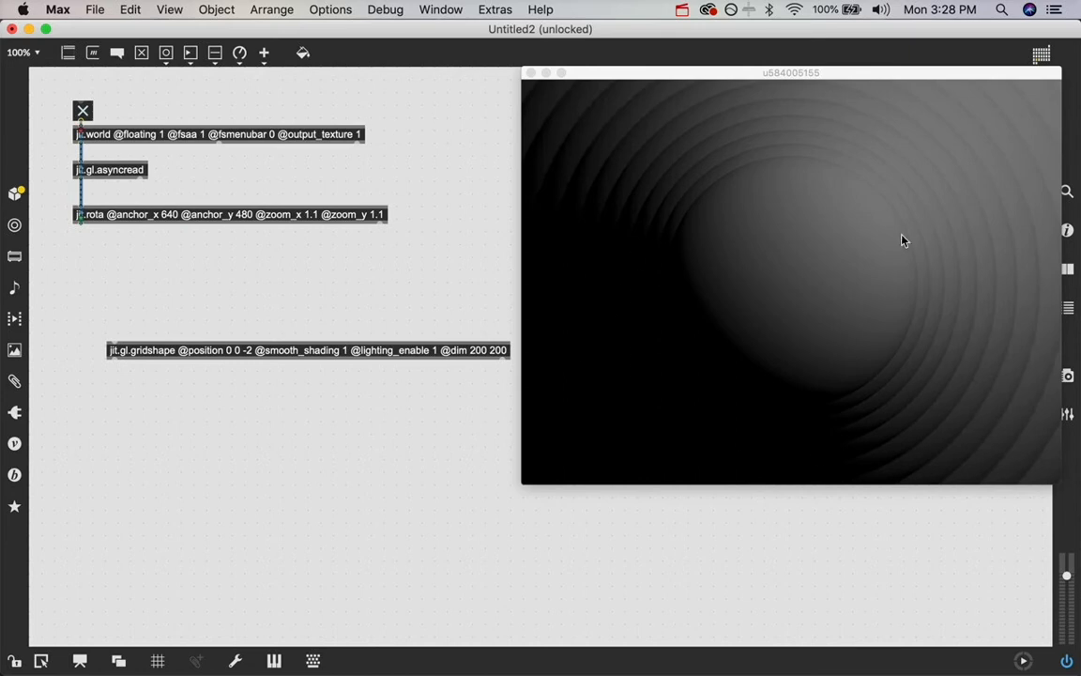
{"action": "mouse_move", "coordinate": [788, 254]}
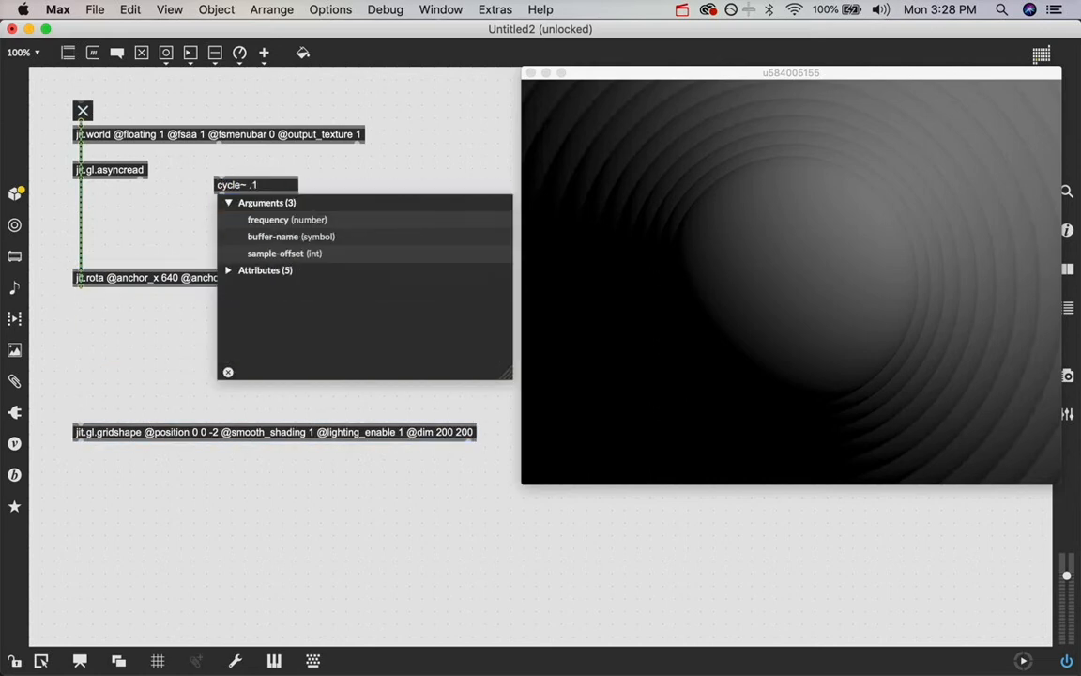
Add peakamp~ 5 lined up under cycle~ 0.1, then a scale 0. 1. 0 1280 object
{"action": "type", "text": "peakamp~ 5"}
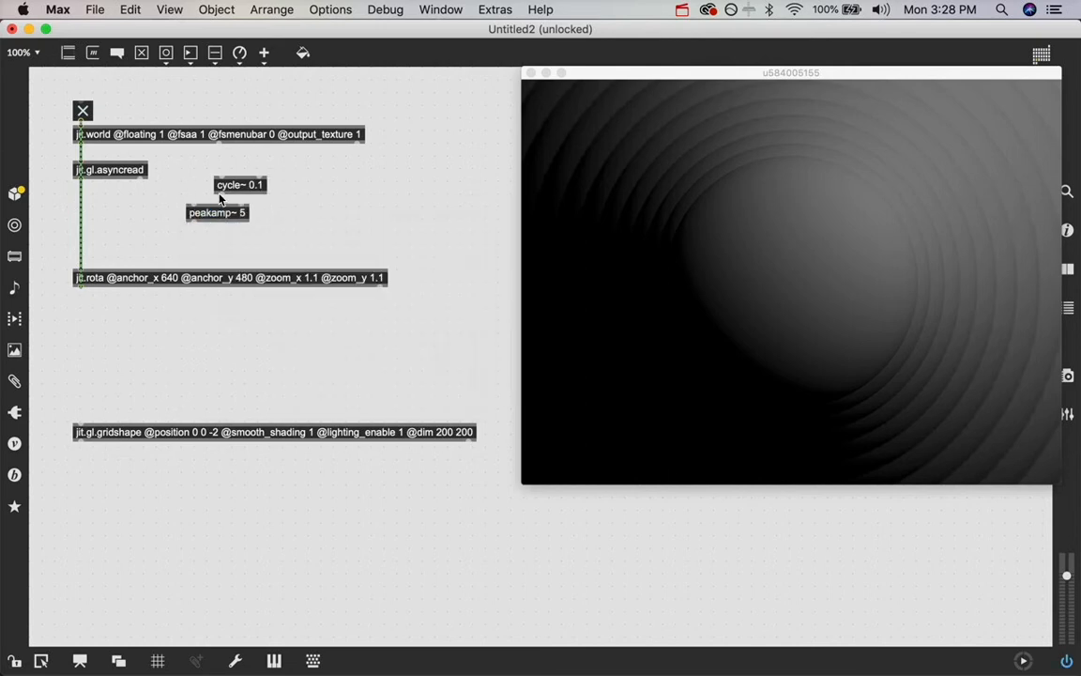
{"action": "left_click_drag", "start_coordinate": [240, 184], "coordinate": [210, 169]}
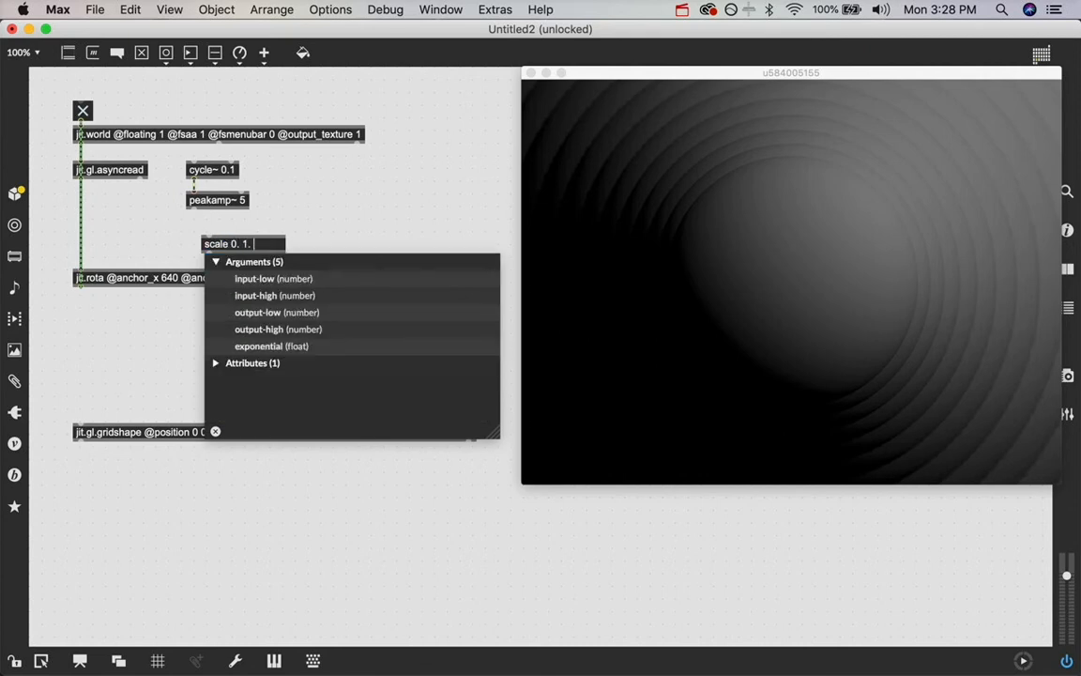
{"action": "type", "text": "0 640"}
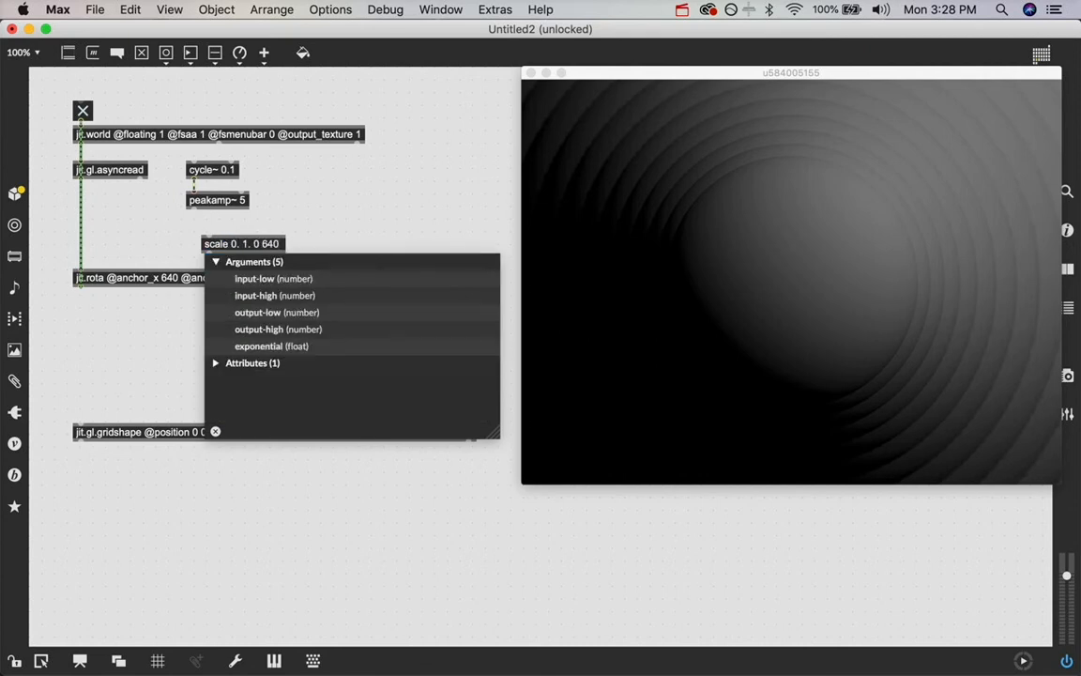
{"action": "type", "text": "1280"}
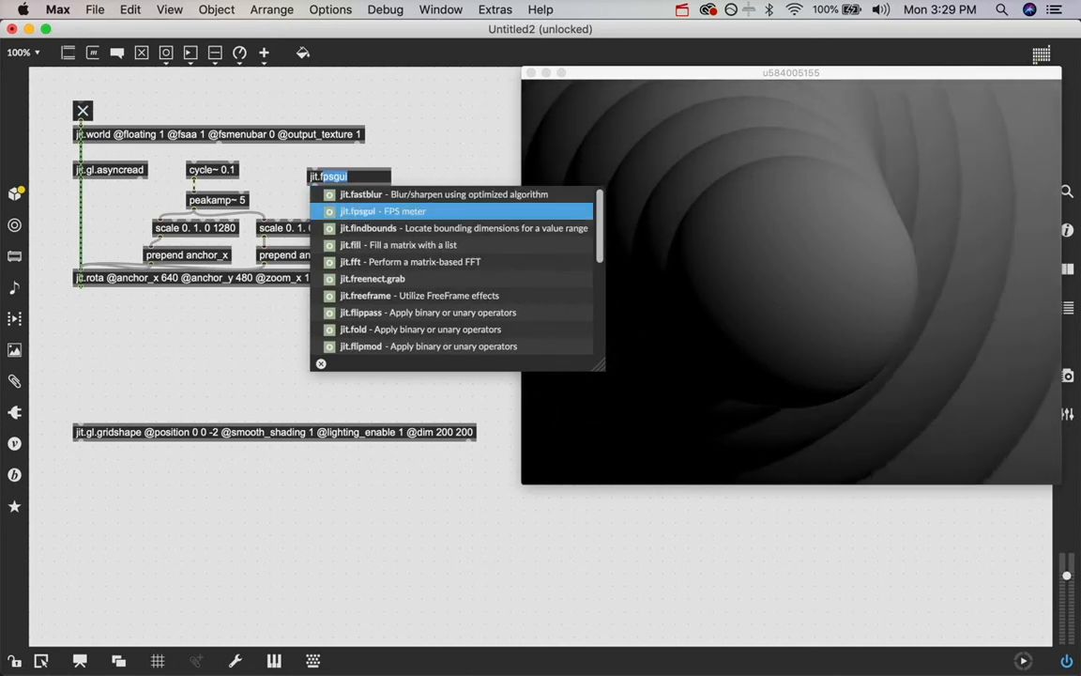
Add a jit.fpsgui frame-rate display chosen from autocomplete, connected to jit.world
{"action": "left_click", "coordinate": [383, 210]}
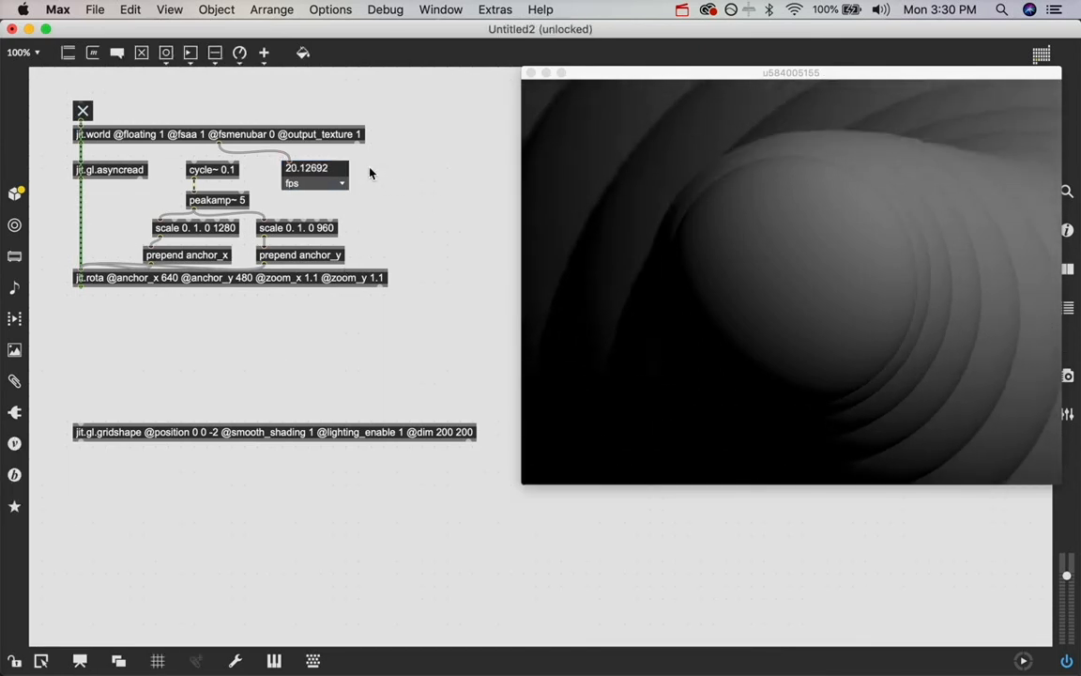
Add jit.fpsgui to the presentation view, then return to the locked patching layout
{"action": "right_click", "coordinate": [316, 173]}
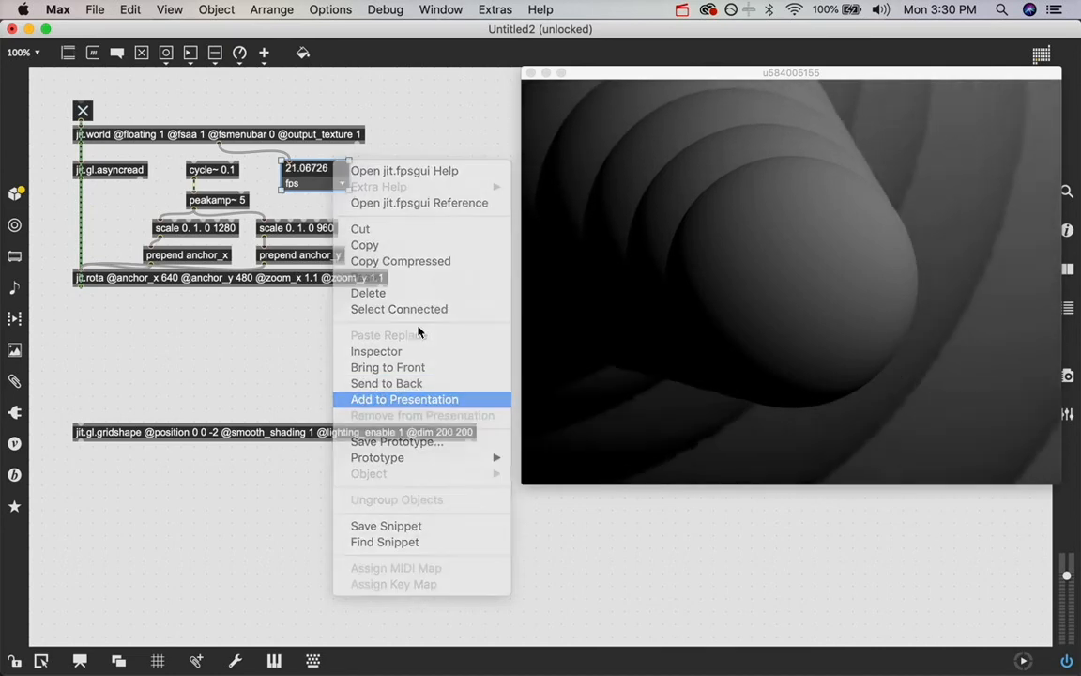
{"action": "left_click", "coordinate": [404, 398]}
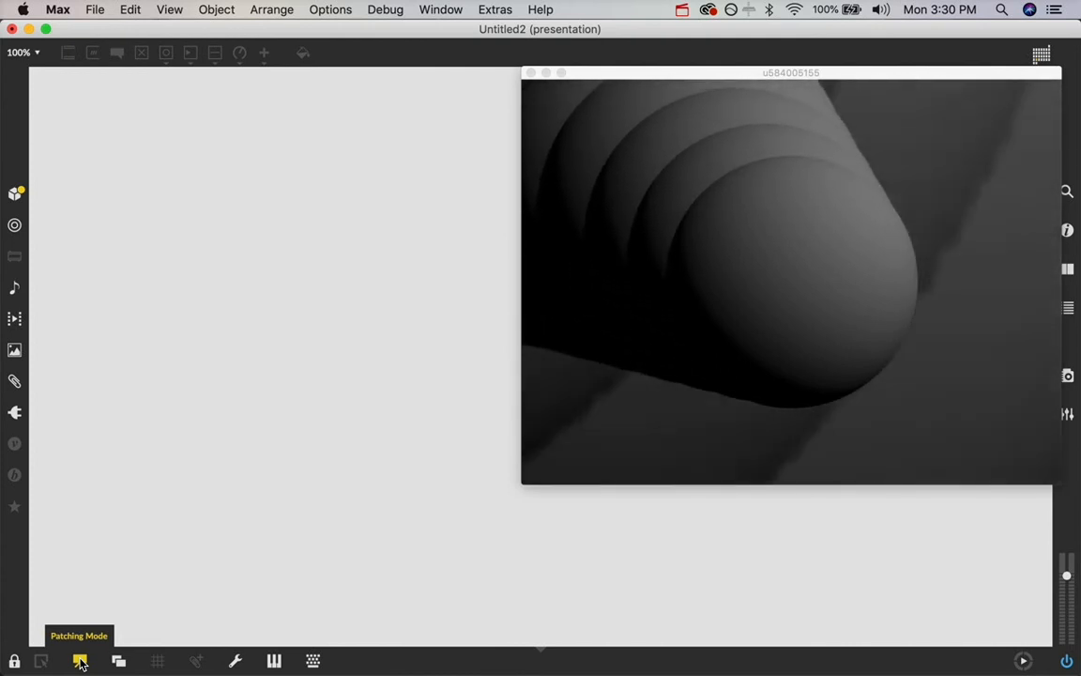
{"action": "left_click", "coordinate": [79, 661]}
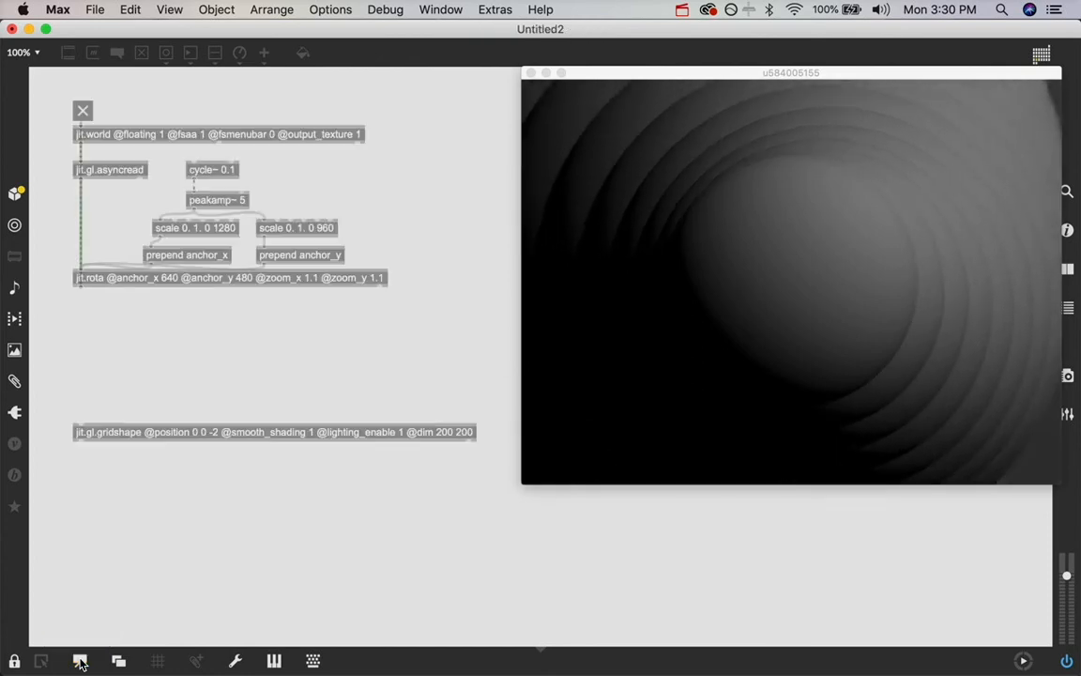
{"action": "left_click", "coordinate": [81, 661]}
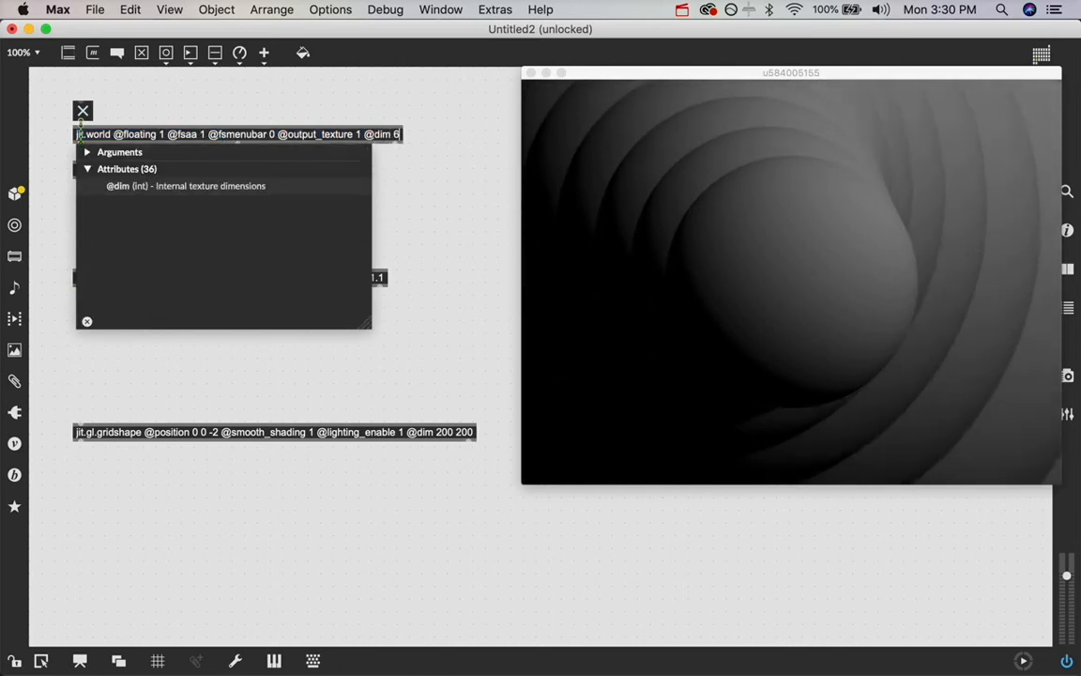
{"action": "type", "text": "40 480"}
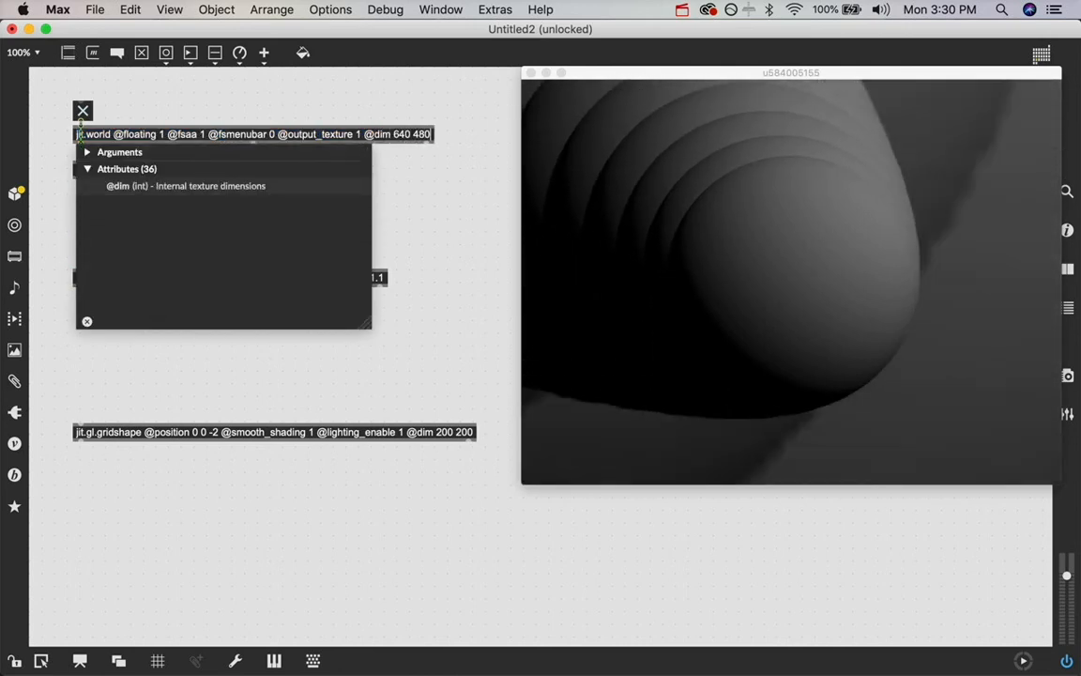